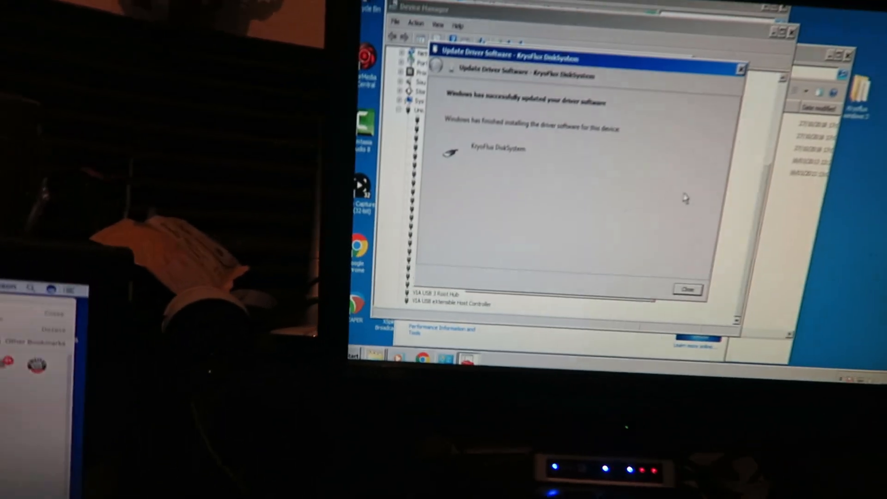
# Dismiss the driver update success message and close the KryoFlux DiskSystem Properties
pyautogui.click(687, 290)
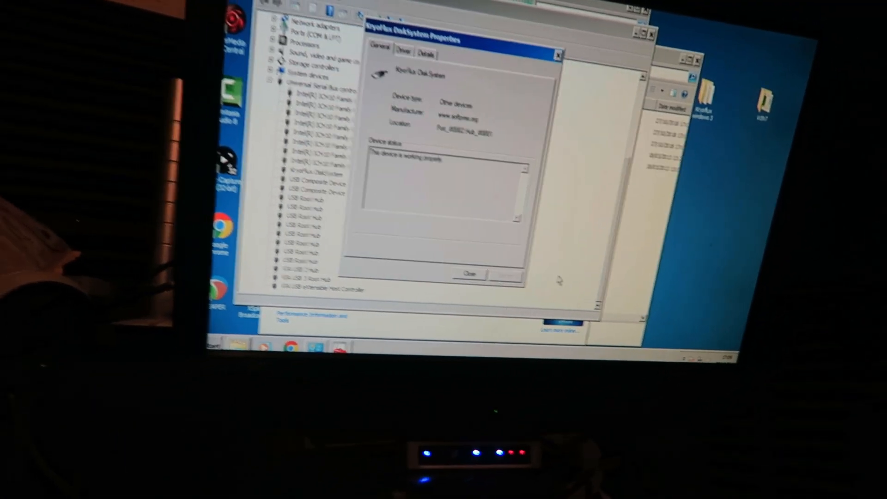
pyautogui.click(469, 274)
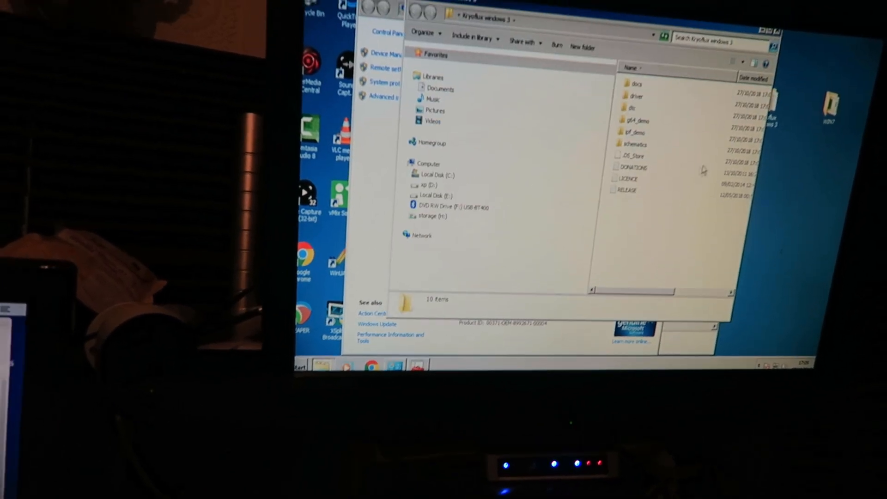
# Open the dtc folder and select DTC_x64 inside it
pyautogui.doubleClick(629, 107)
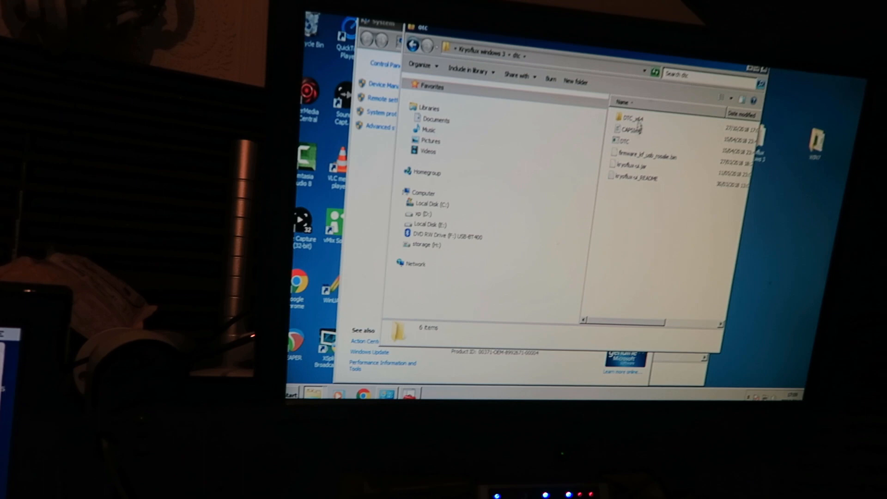
pyautogui.click(623, 113)
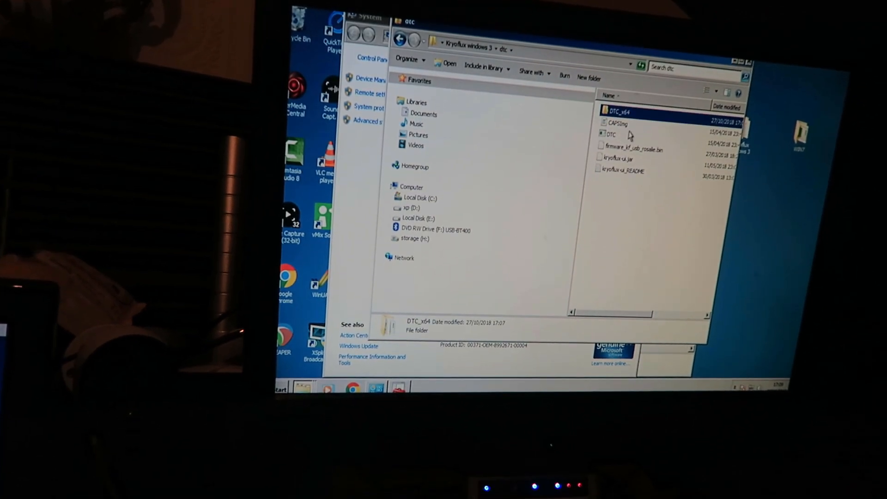